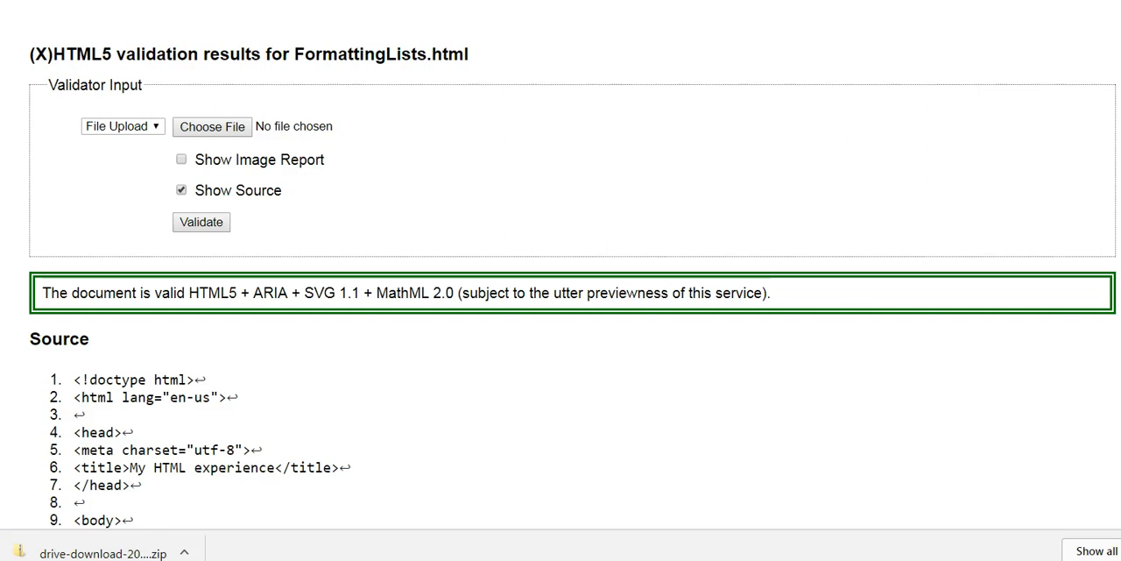
- Scroll the results, cancel the Save page dialog, and open a three-sheet print preview
{"action": "scroll", "scroll_direction": "down", "scroll_amount": 3}
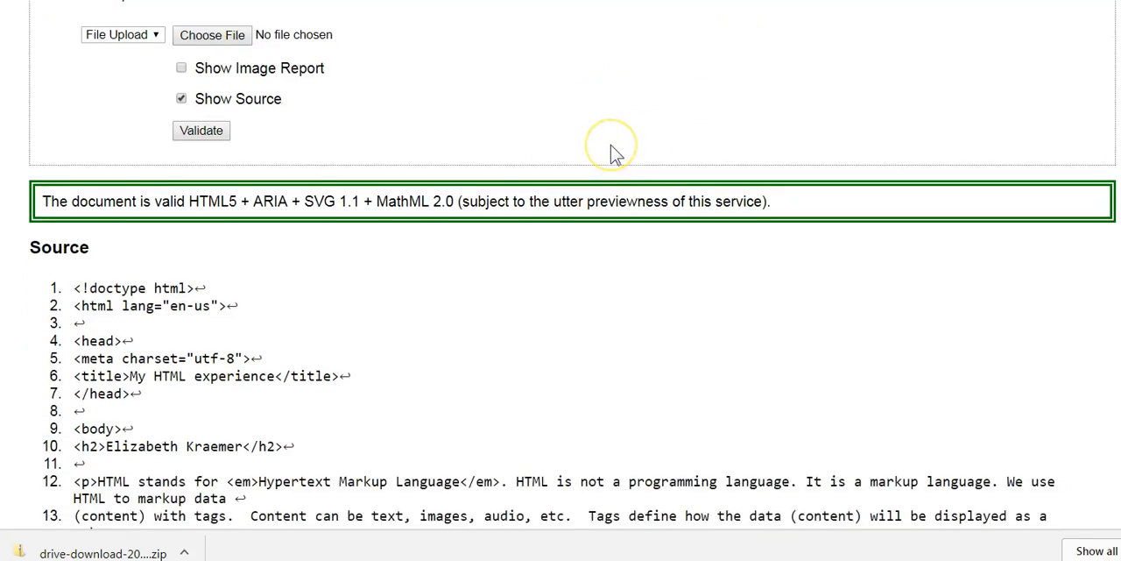
{"action": "scroll", "scroll_direction": "down", "scroll_amount": 3}
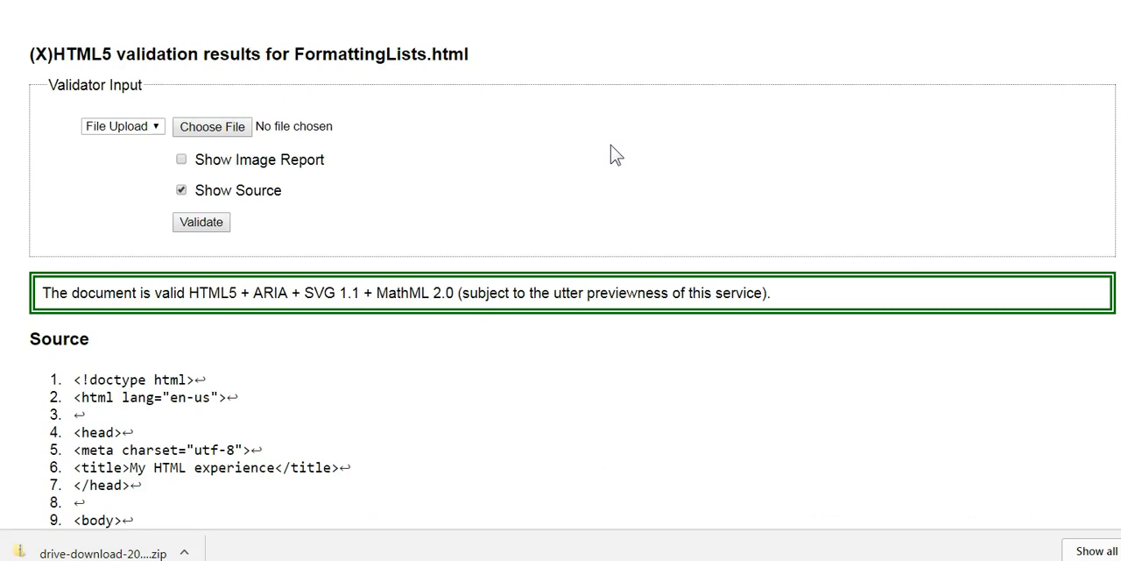
{"action": "right_click", "coordinate": [522, 144]}
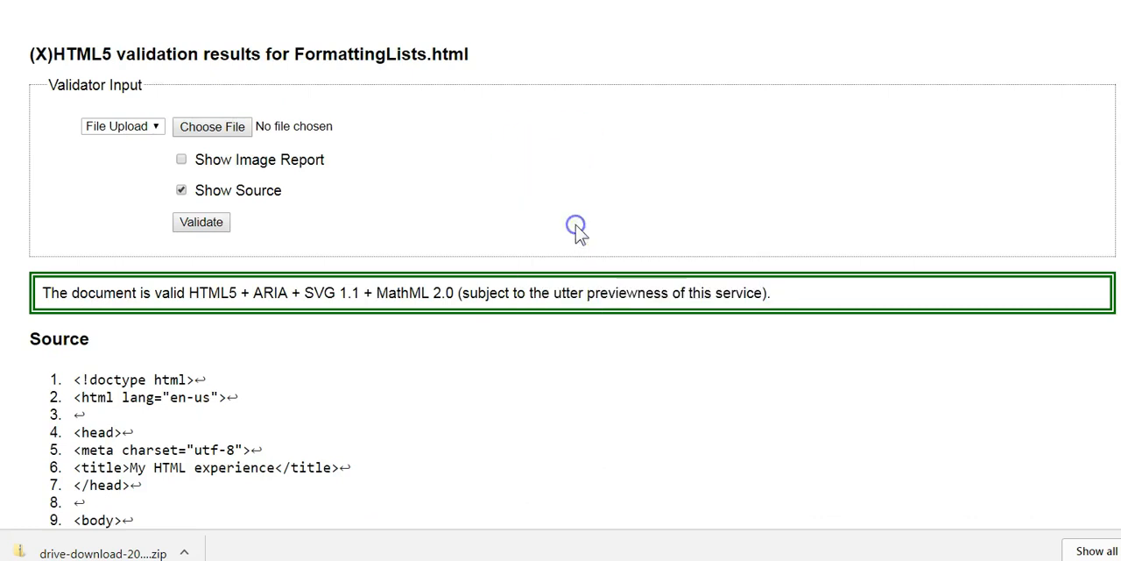
{"action": "key", "text": "ctrl+s"}
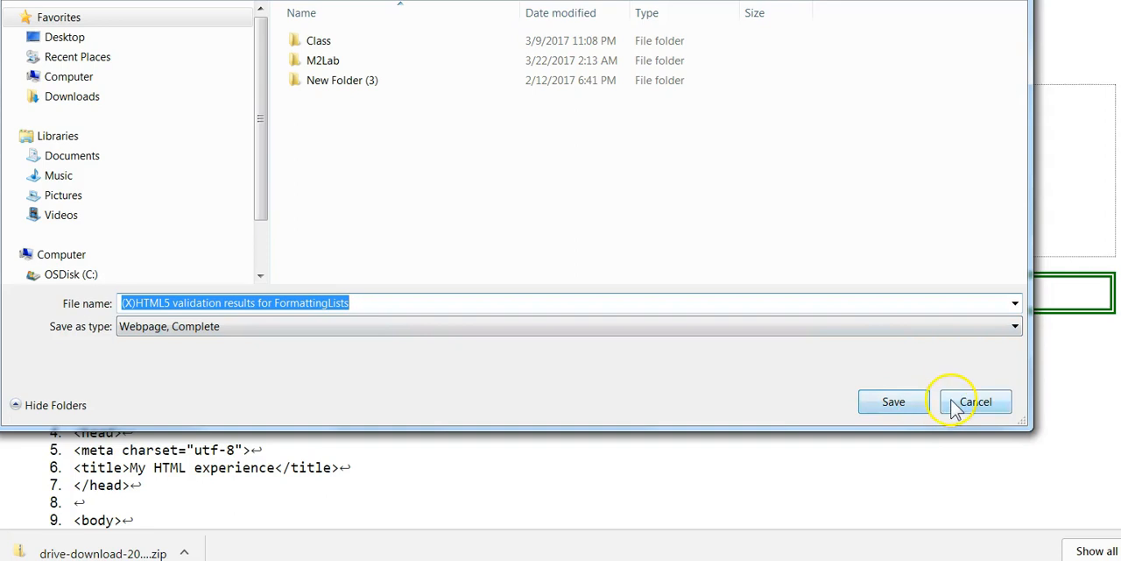
{"action": "left_click", "coordinate": [974, 401]}
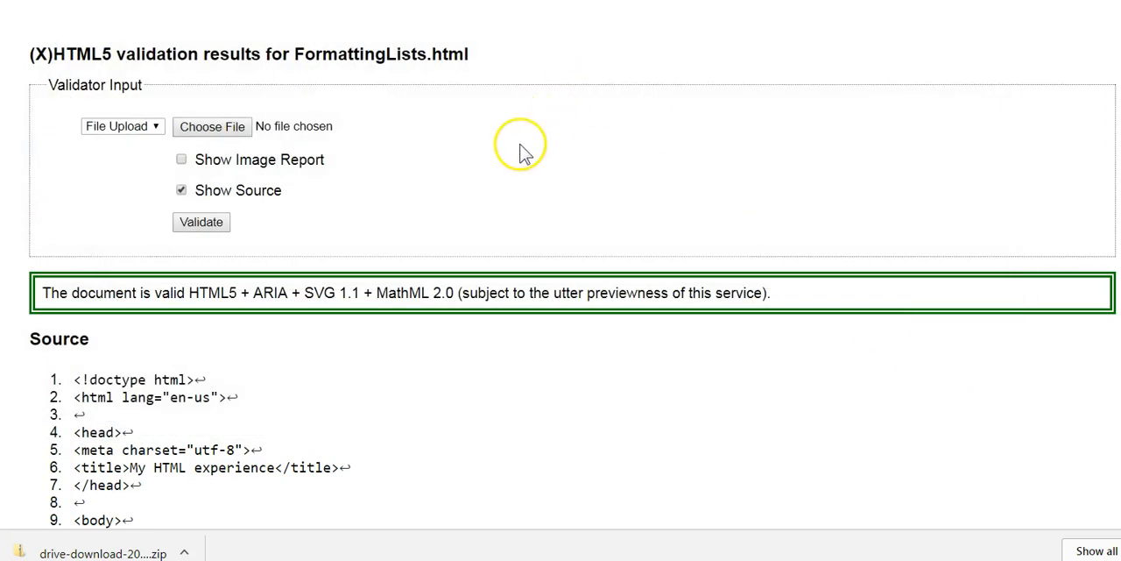
{"action": "mouse_move", "coordinate": [524, 153]}
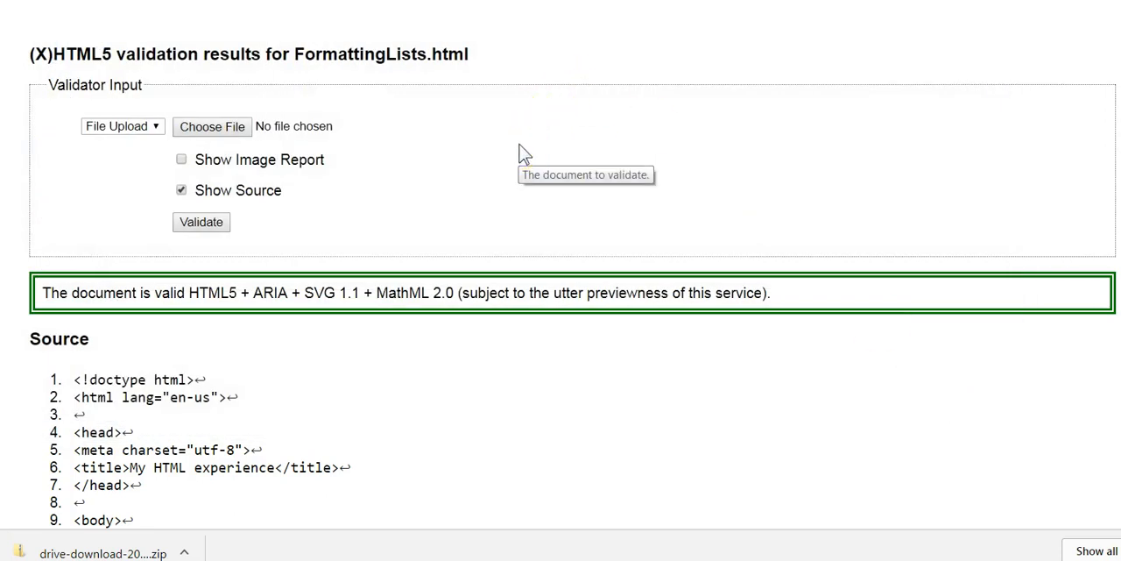
{"action": "right_click", "coordinate": [521, 157]}
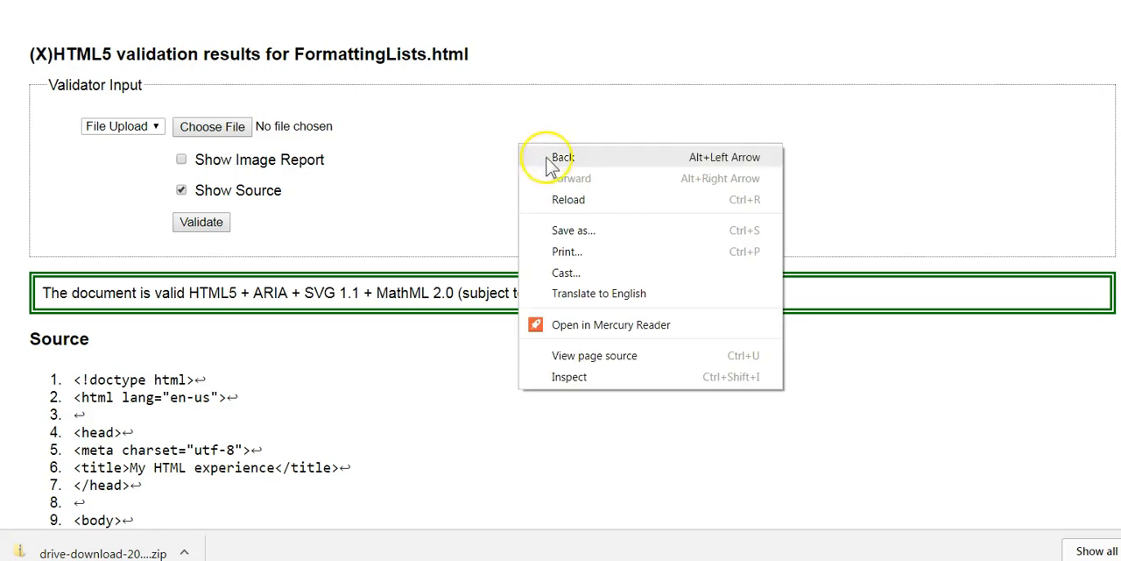
{"action": "left_click", "coordinate": [567, 252]}
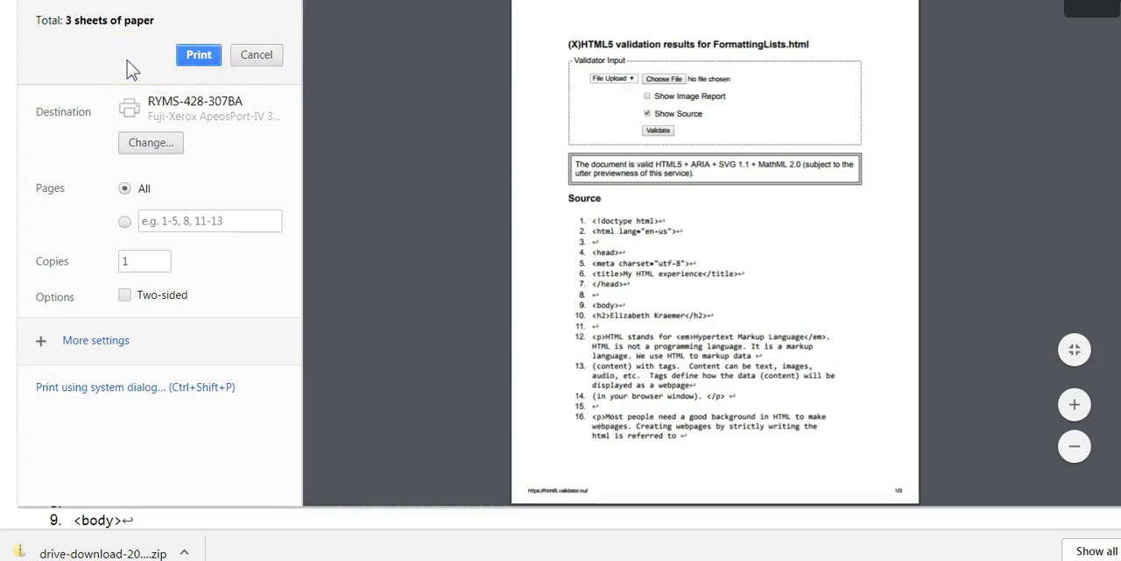
{"action": "mouse_move", "coordinate": [74, 122]}
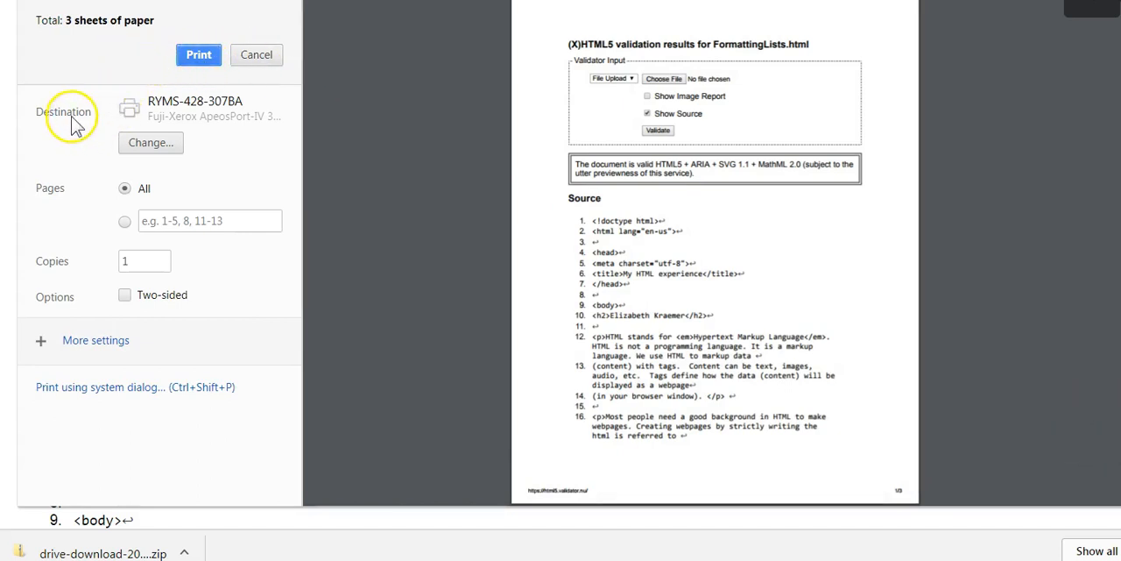
{"action": "mouse_move", "coordinate": [186, 117]}
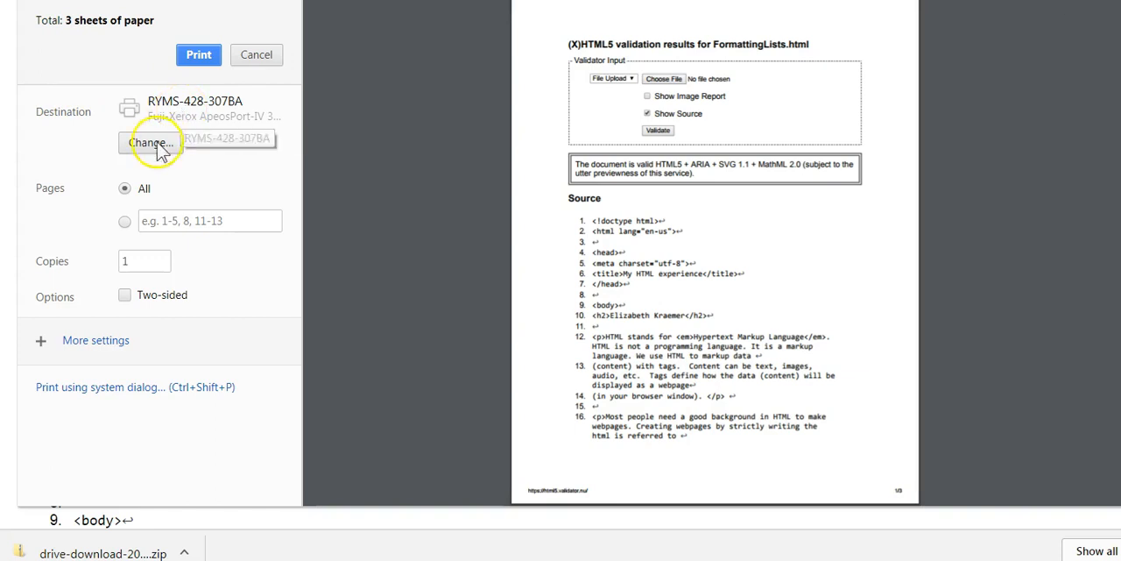
- Switch the print destination to Save as PDF from Recent Destinations
{"action": "left_click", "coordinate": [150, 142]}
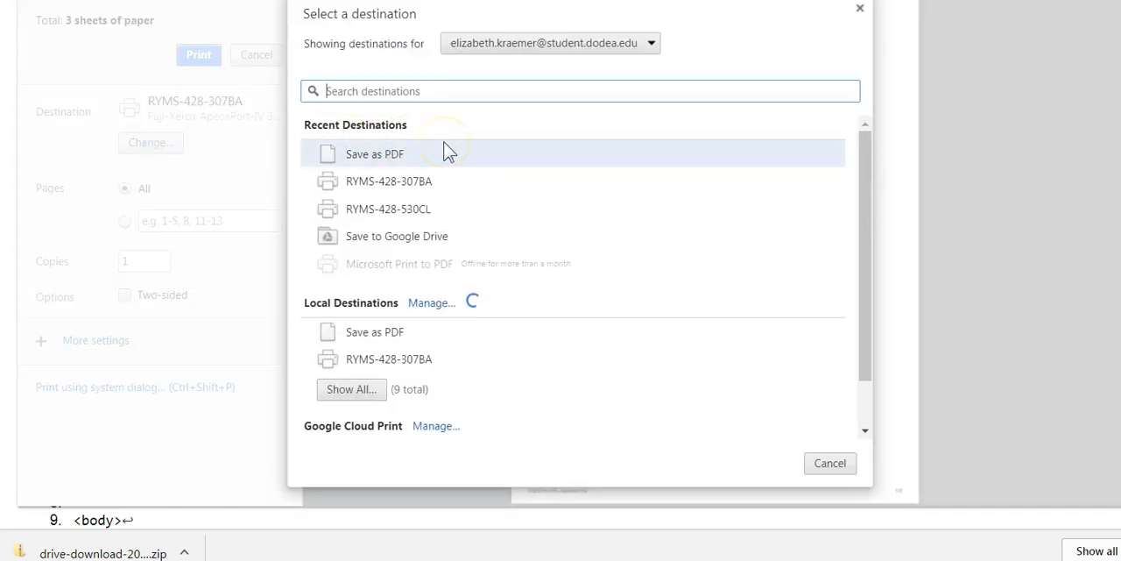
{"action": "mouse_move", "coordinate": [375, 154]}
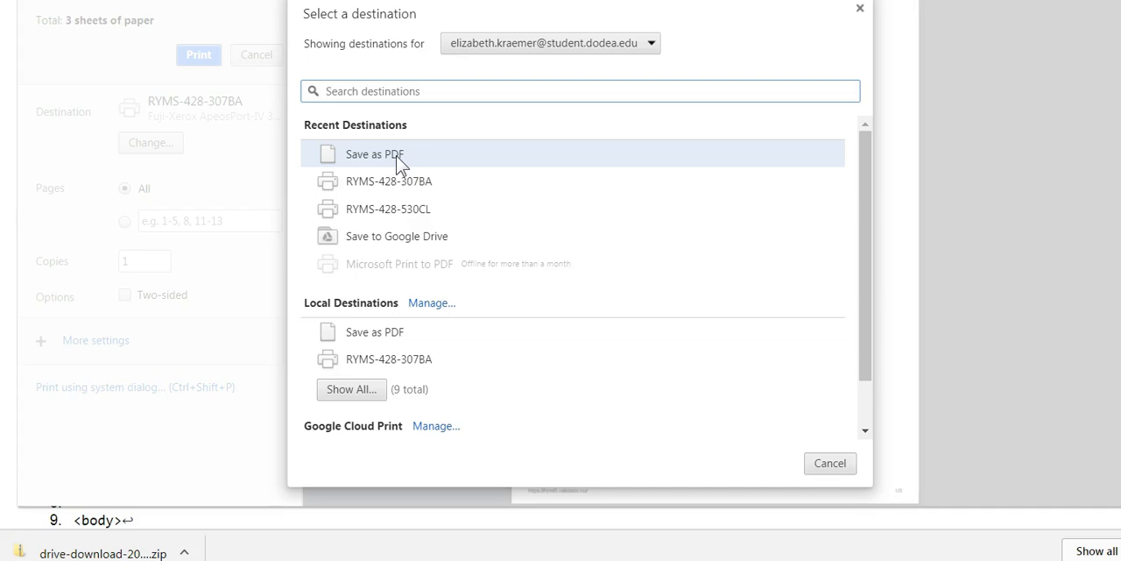
{"action": "left_click", "coordinate": [374, 154]}
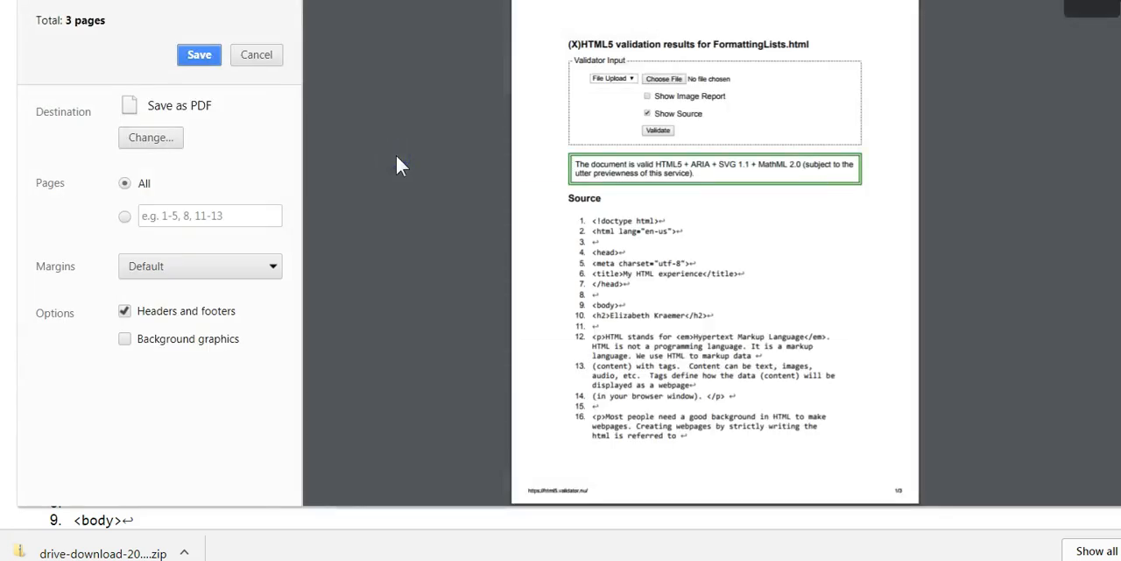